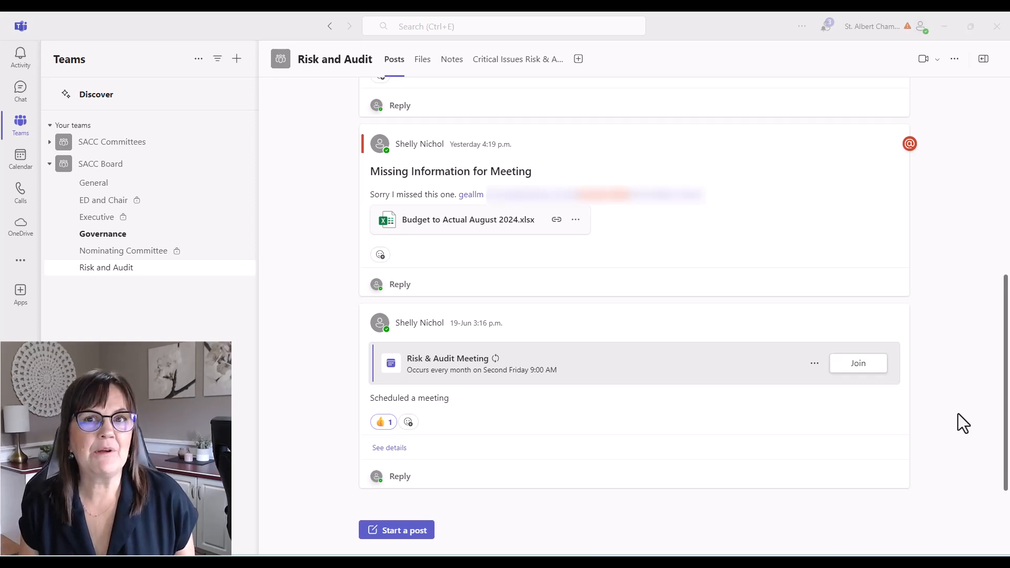
pyautogui.moveTo(546, 342)
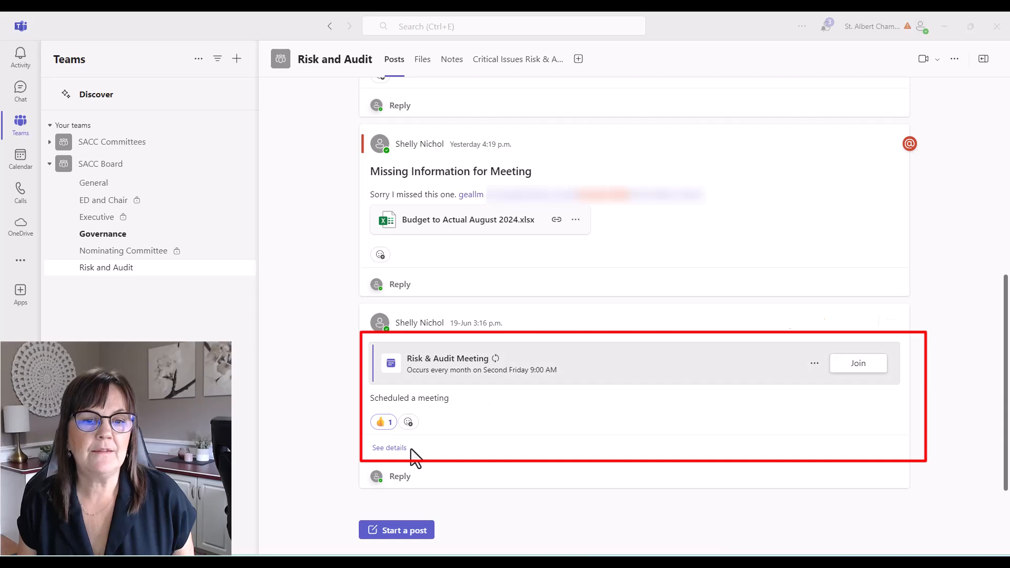
# Step: Open the Risk & Audit Meeting details and show the Recording card's options
pyautogui.click(389, 447)
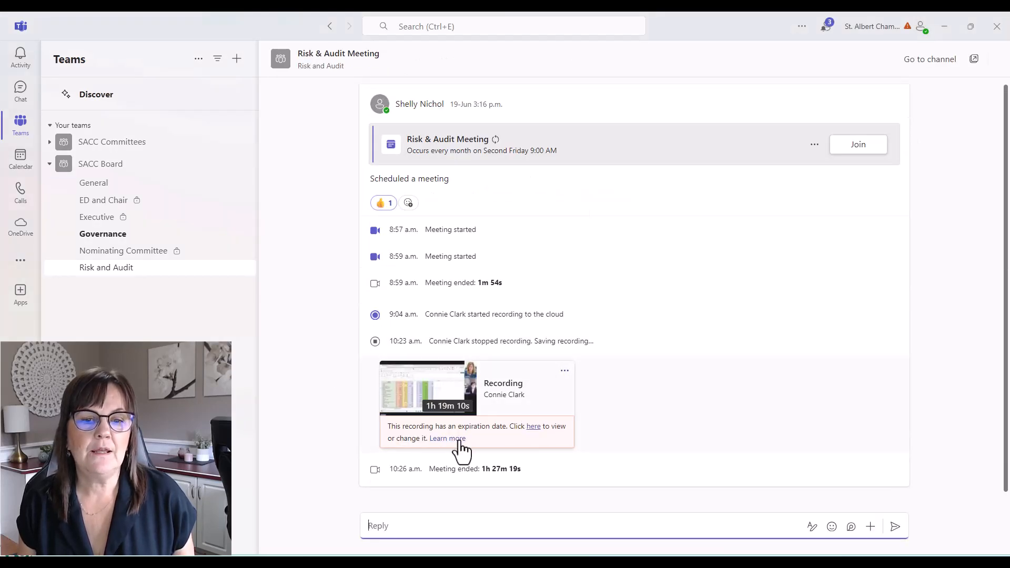
pyautogui.moveTo(565, 370)
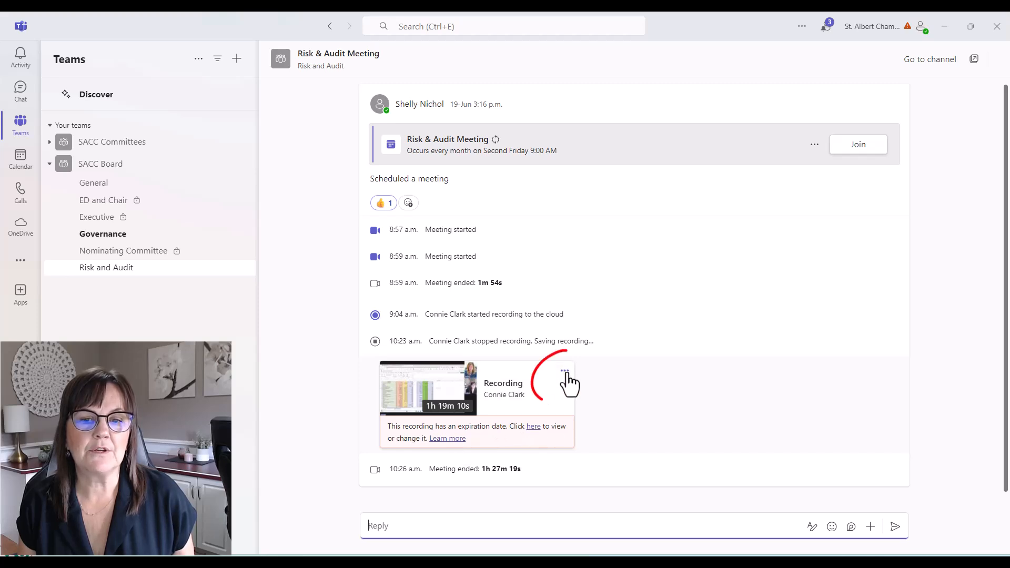
pyautogui.click(564, 370)
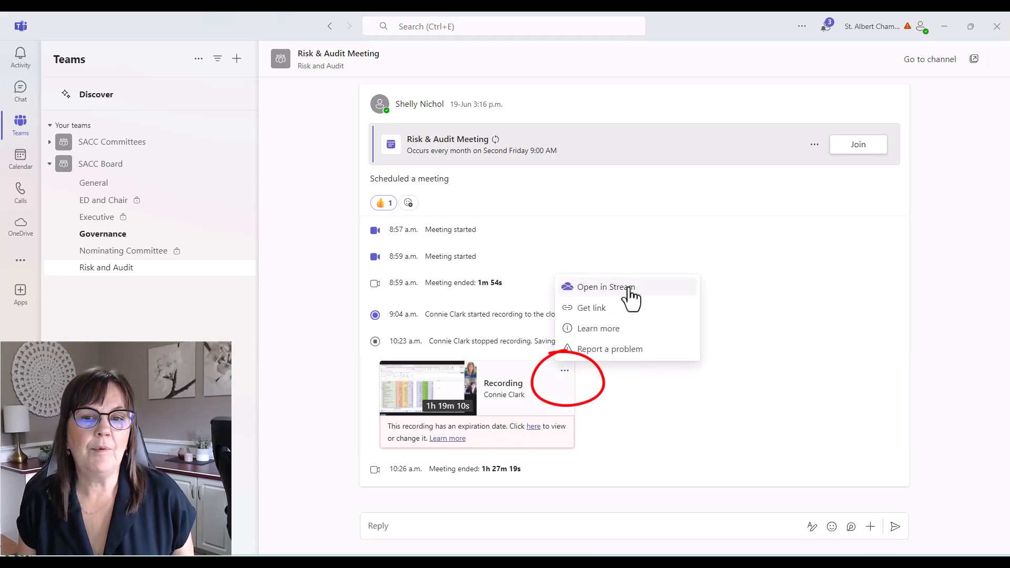
# Step: Open the recording in Stream and change its mode from Viewing to Editing
pyautogui.click(606, 287)
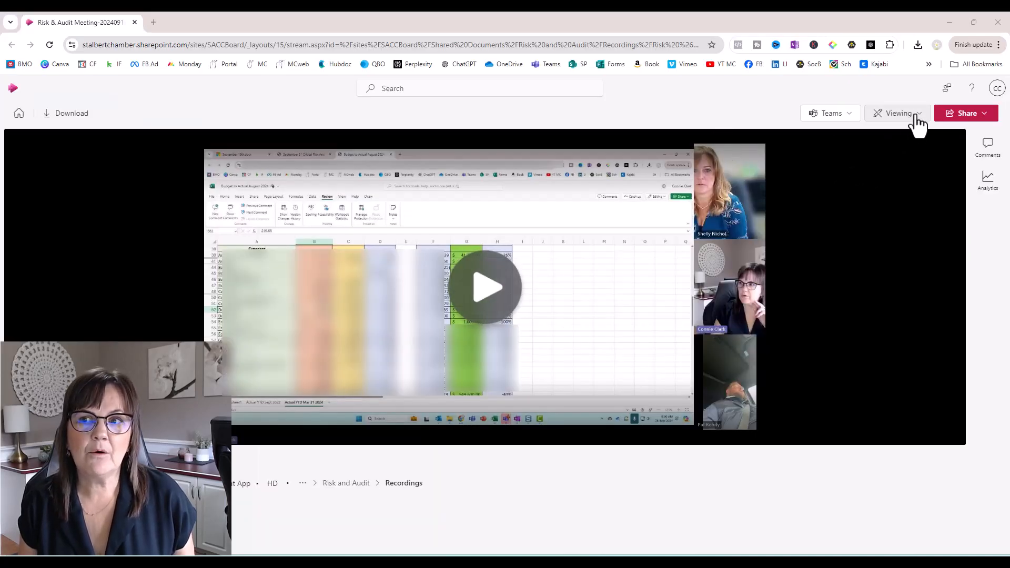
pyautogui.click(898, 112)
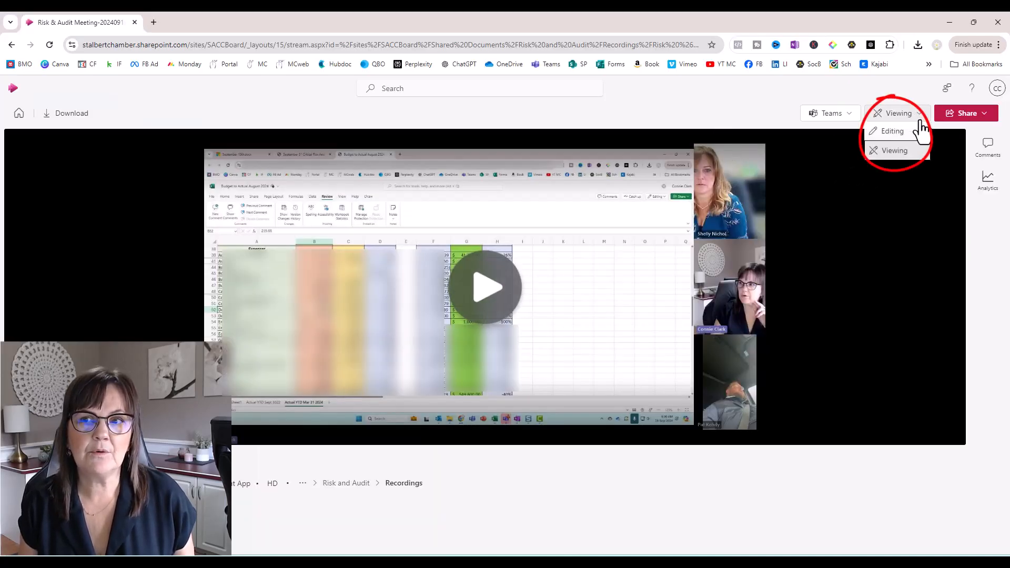
pyautogui.click(893, 131)
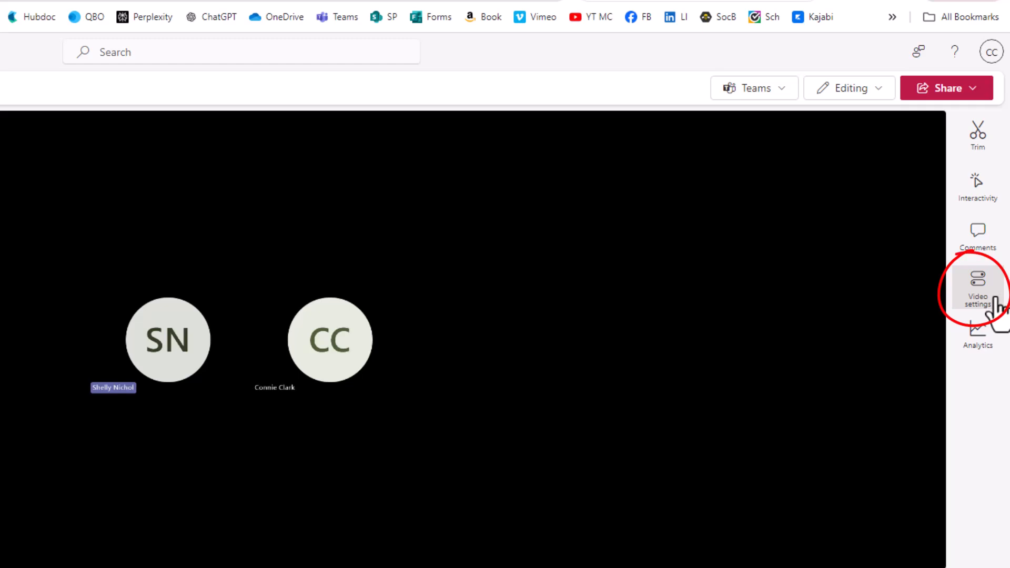
# Step: Generate English transcript and captions from the recording's Video settings
pyautogui.click(978, 284)
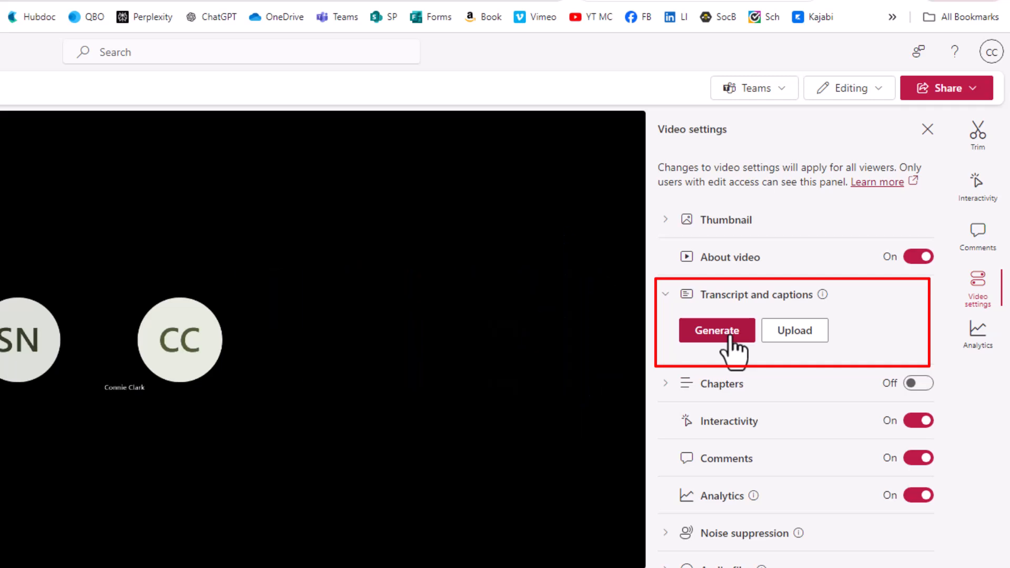
pyautogui.click(715, 330)
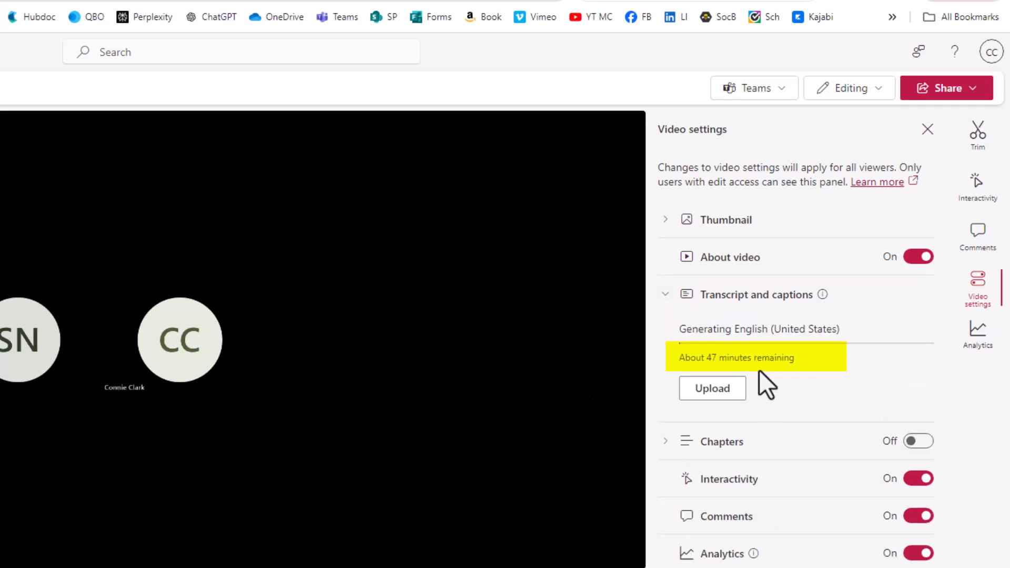
pyautogui.moveTo(784, 385)
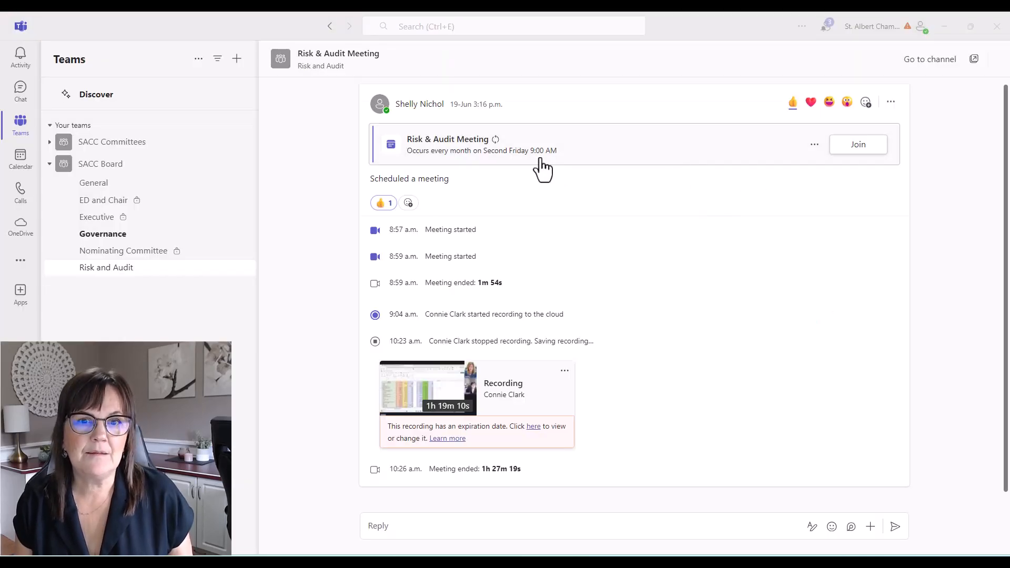
pyautogui.moveTo(494, 155)
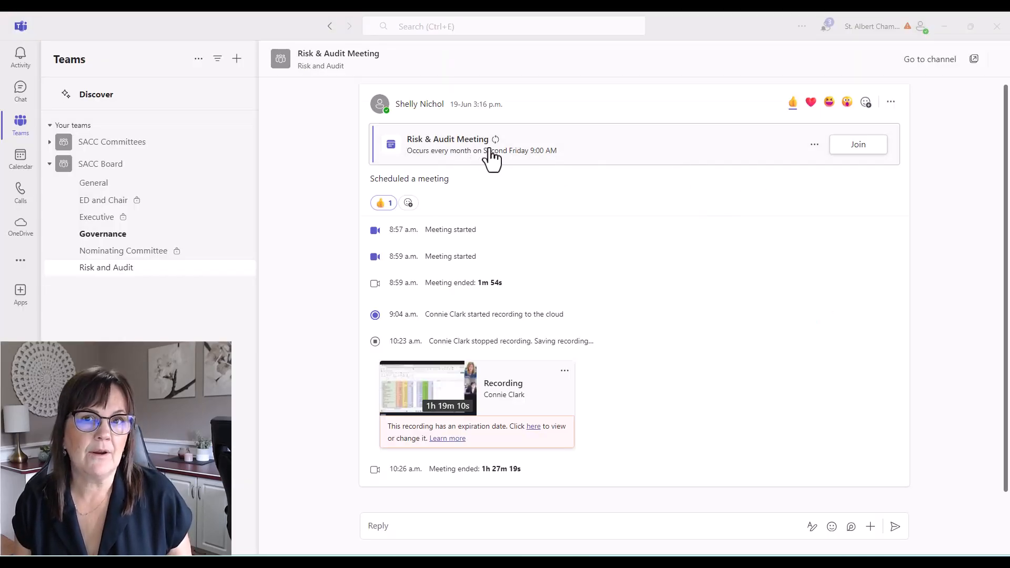
pyautogui.moveTo(814, 144)
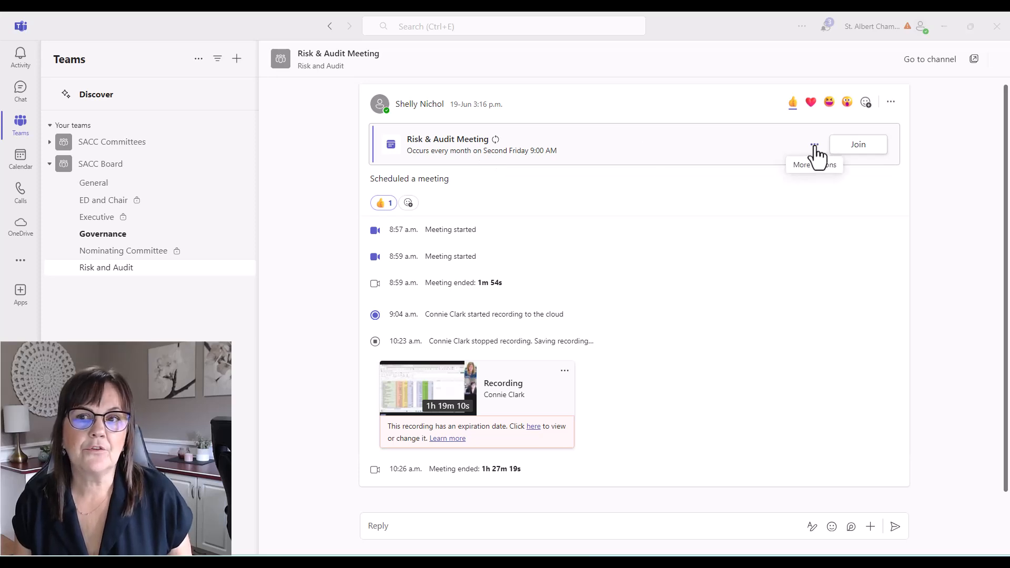
# Step: View the Joint Board and Staff Meeting details from its meeting card
pyautogui.click(814, 145)
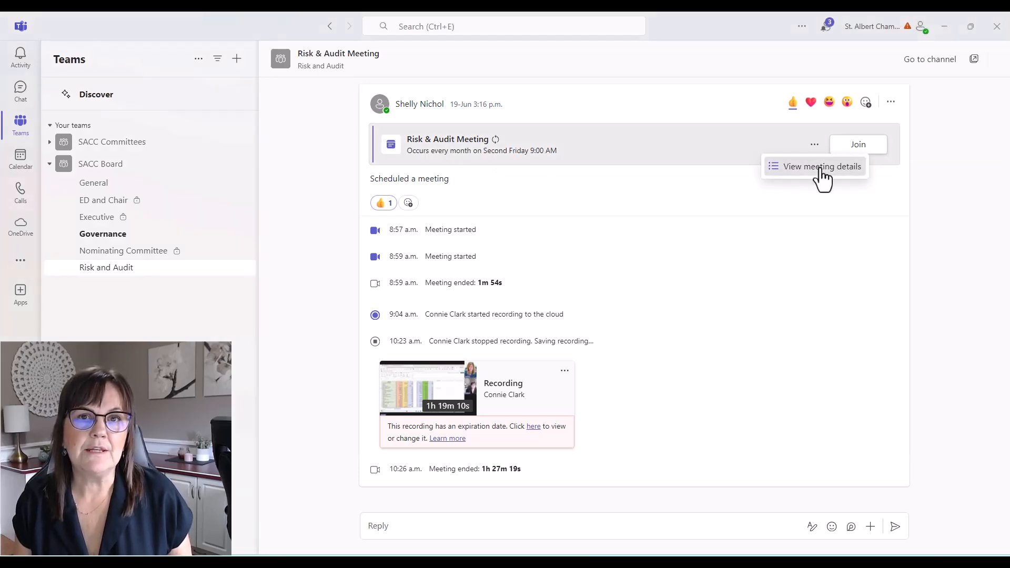
pyautogui.click(823, 166)
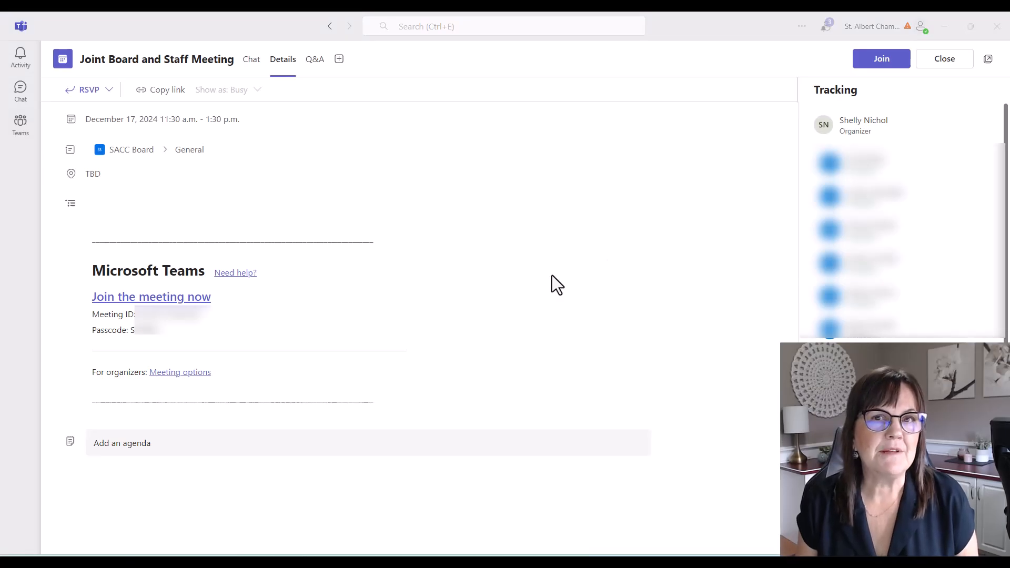
pyautogui.moveTo(178, 392)
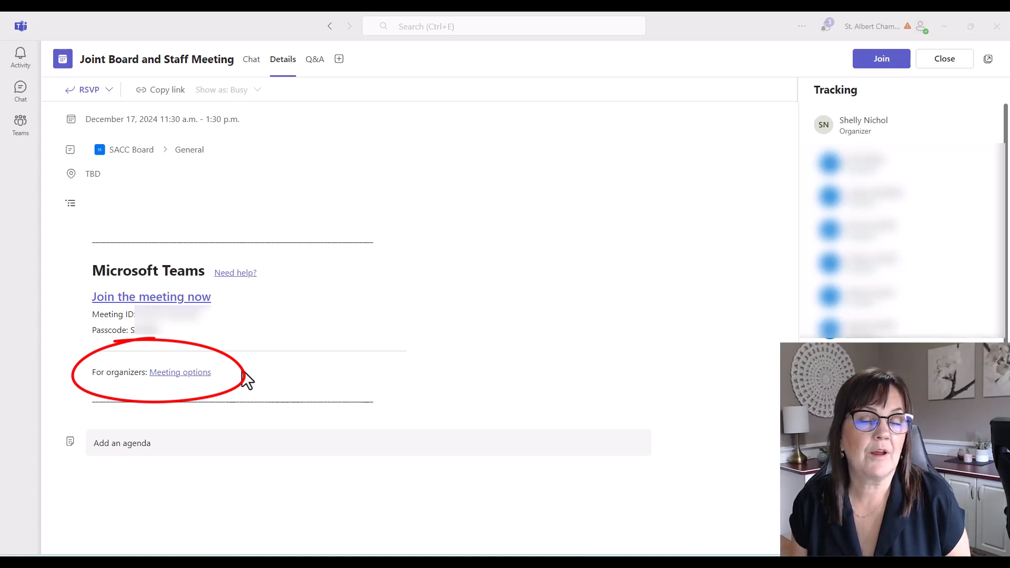
pyautogui.moveTo(499, 297)
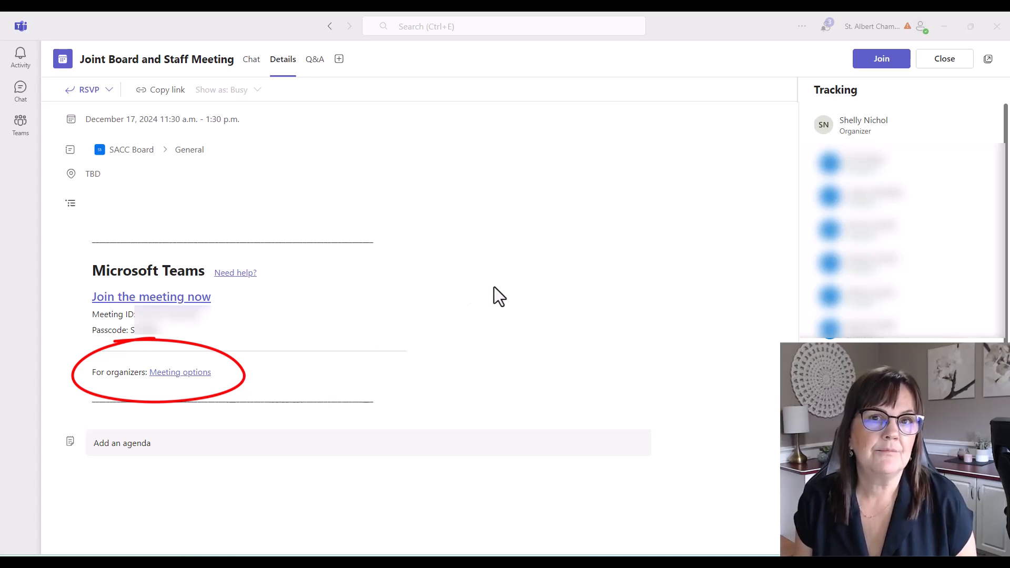
pyautogui.moveTo(482, 304)
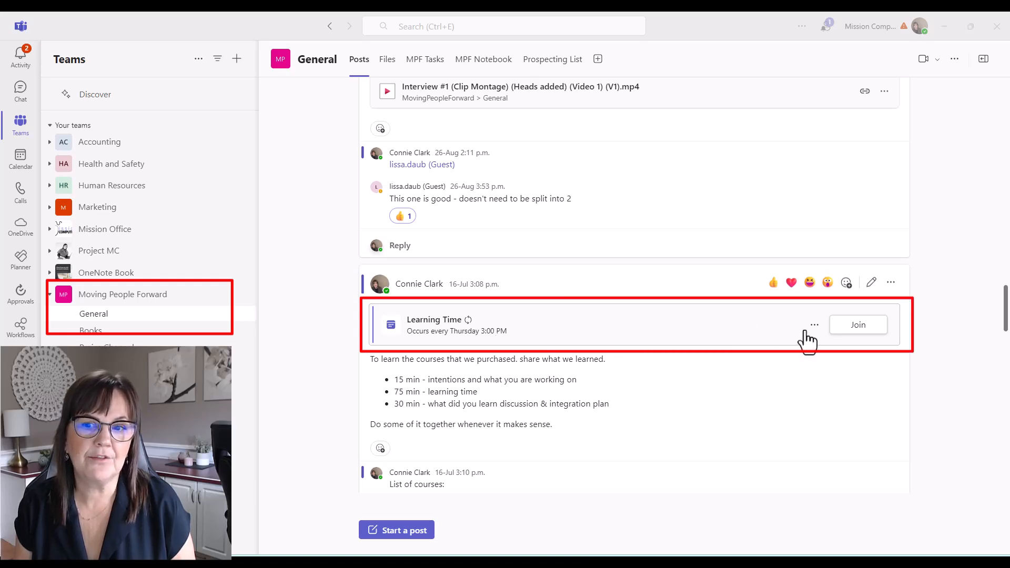
# Step: Open the Learning Time series details in the Moving People Forward channel
pyautogui.click(815, 325)
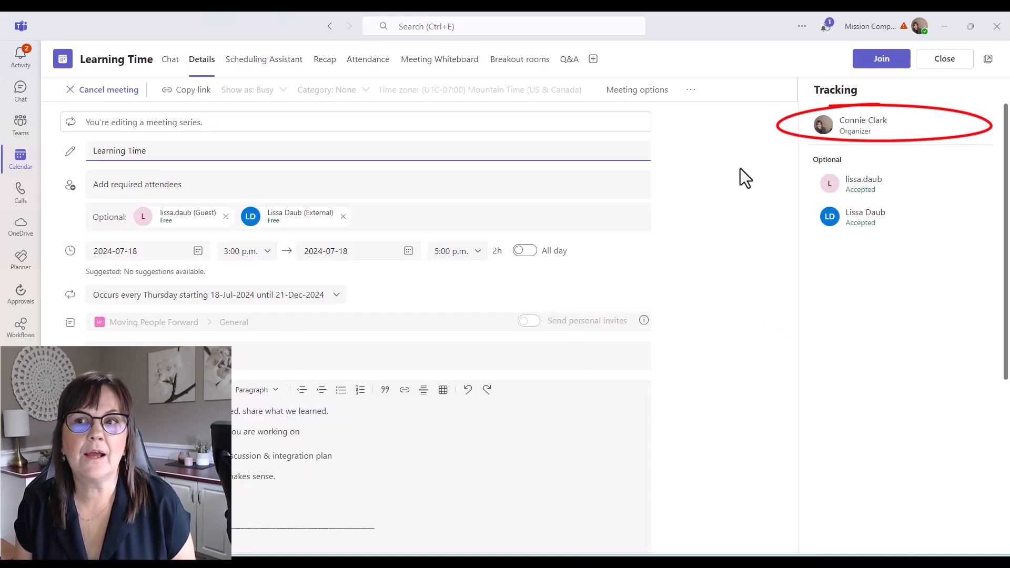
pyautogui.moveTo(637, 89)
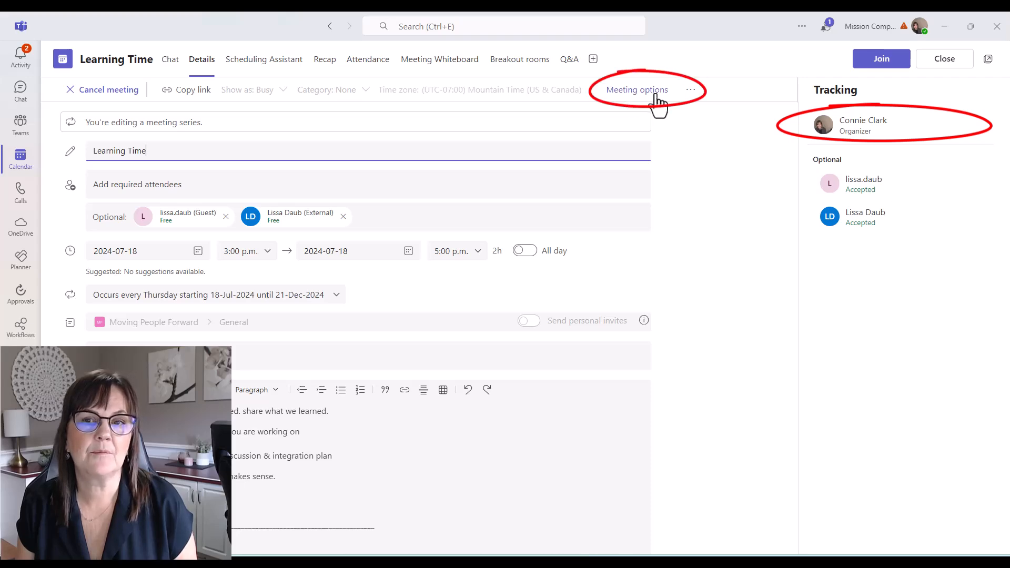
# Step: Set Record and transcribe automatically to Yes in the series' Meeting options
pyautogui.click(637, 90)
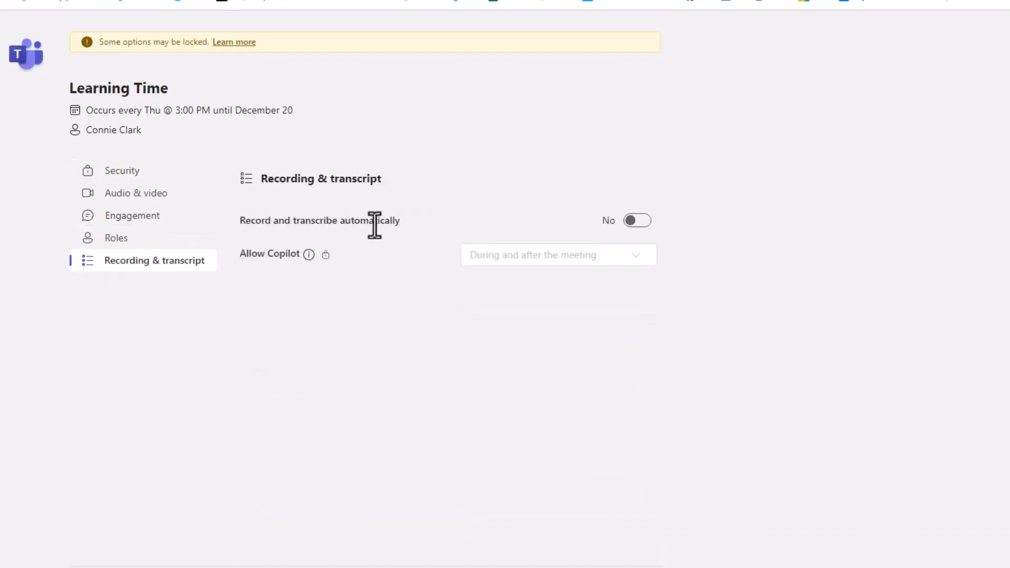
pyautogui.click(637, 220)
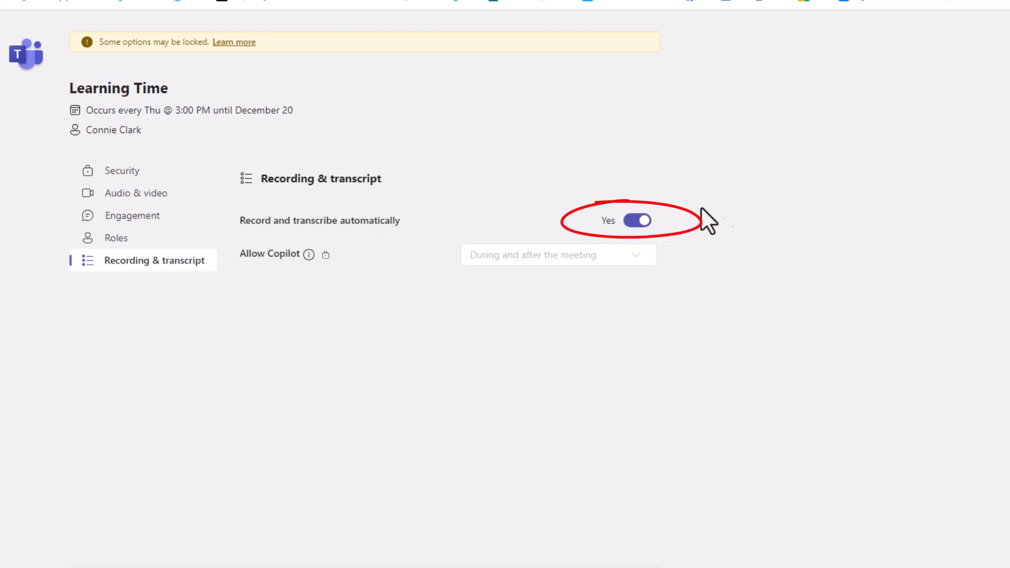